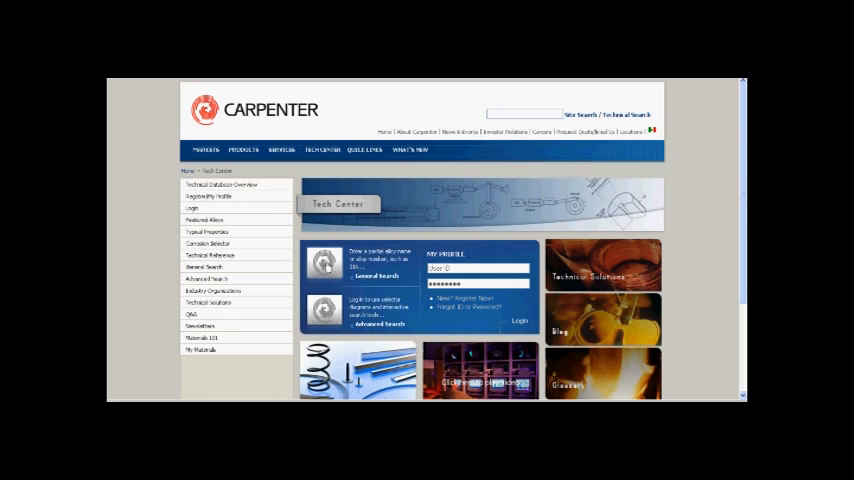
Open the General Search page from the Tech Center sidebar
left_click(202, 267)
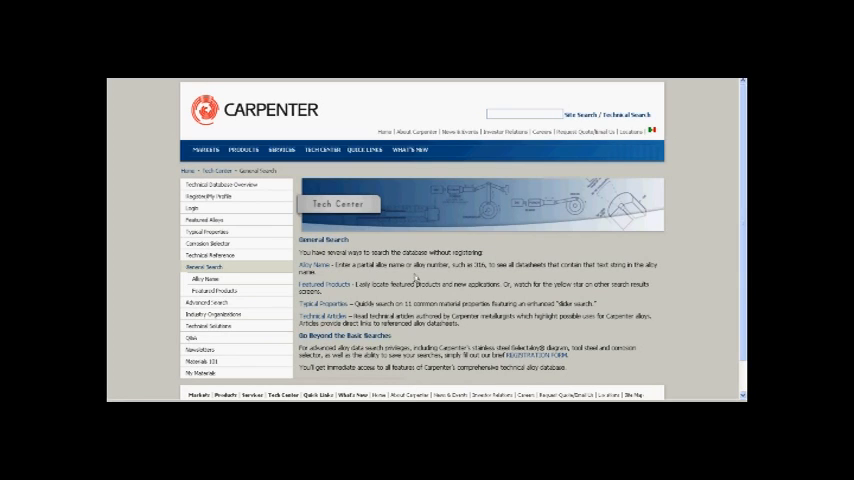
mouse_move(366, 275)
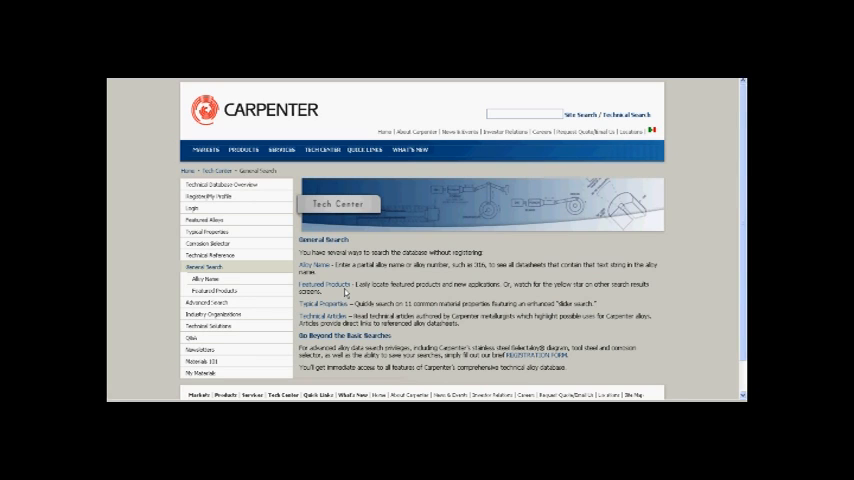
mouse_move(344, 310)
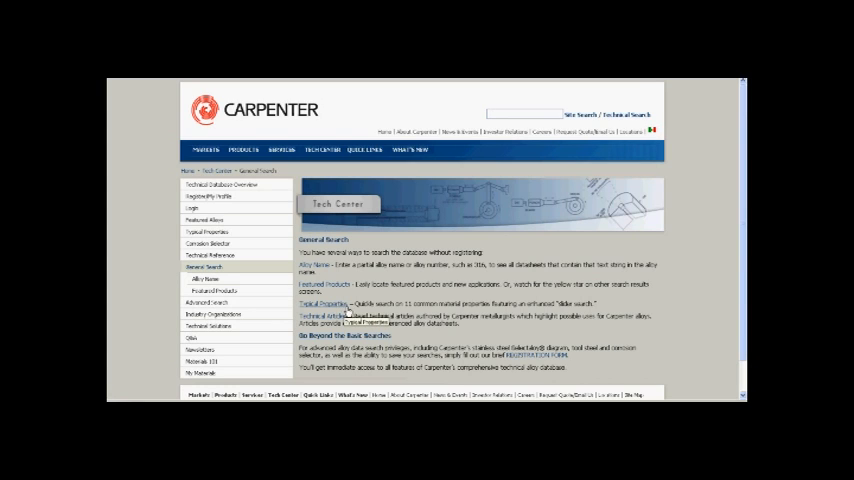
mouse_move(658, 296)
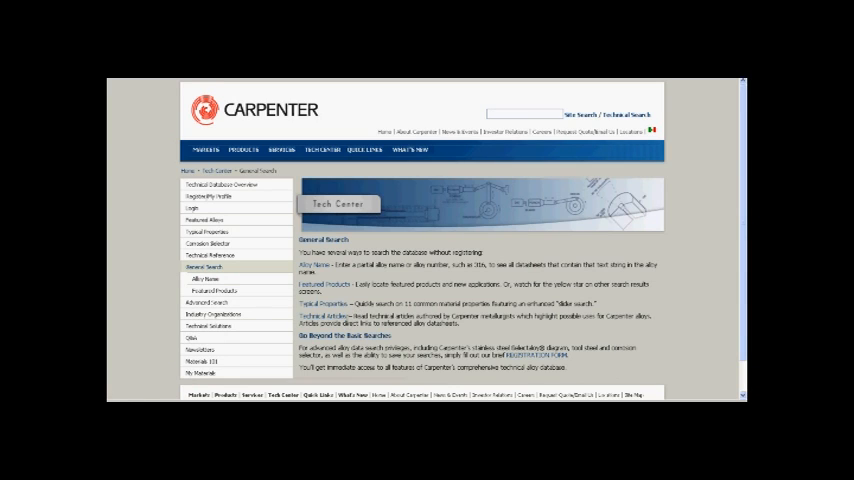
mouse_move(527, 333)
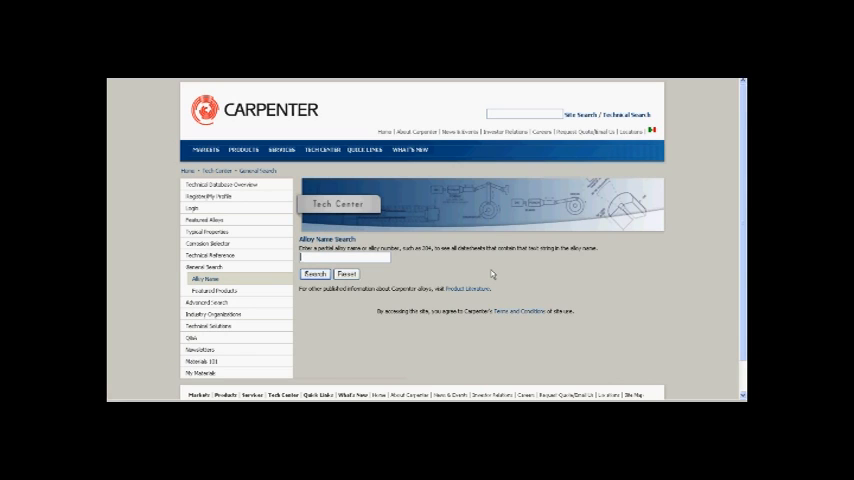
Search alloy names for 316 to list the matching stainless alloys
type("316")
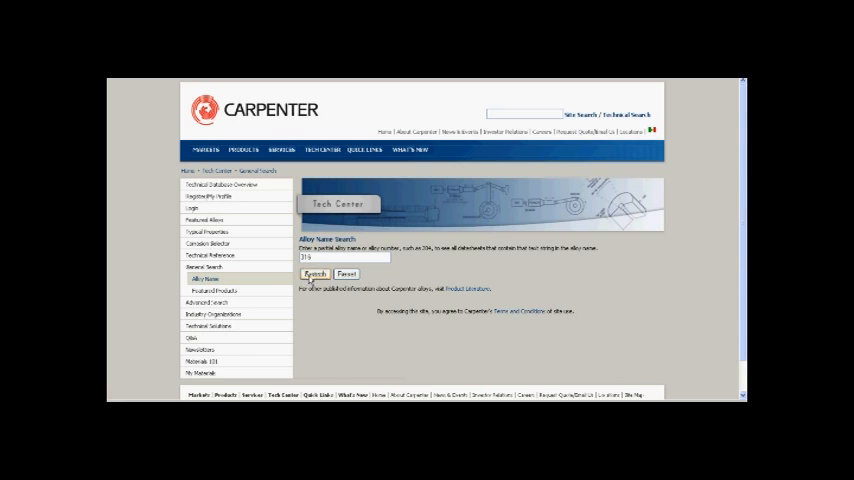
left_click(314, 273)
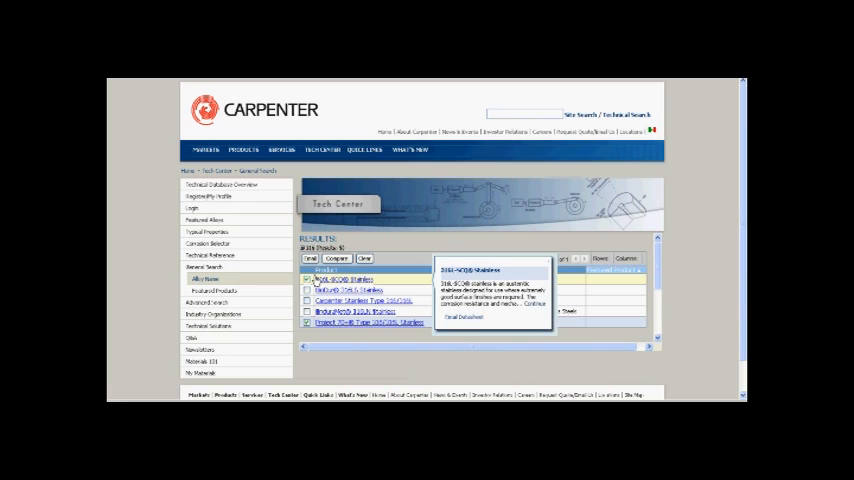
mouse_move(345, 290)
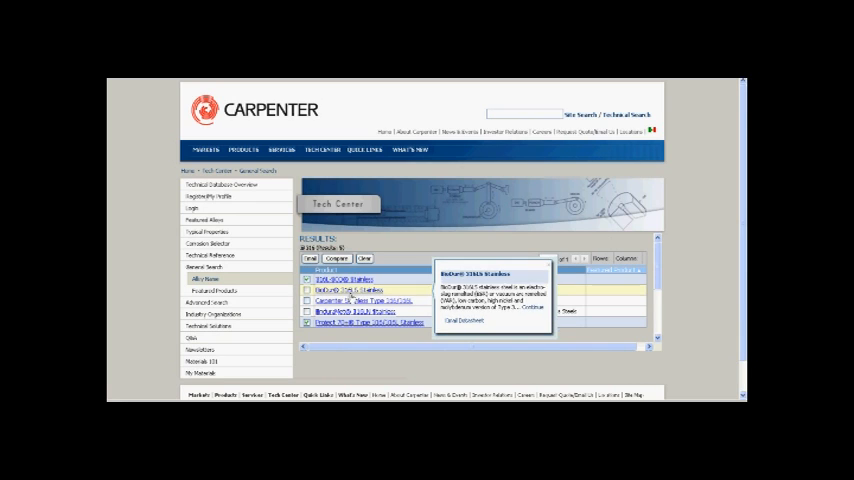
mouse_move(357, 301)
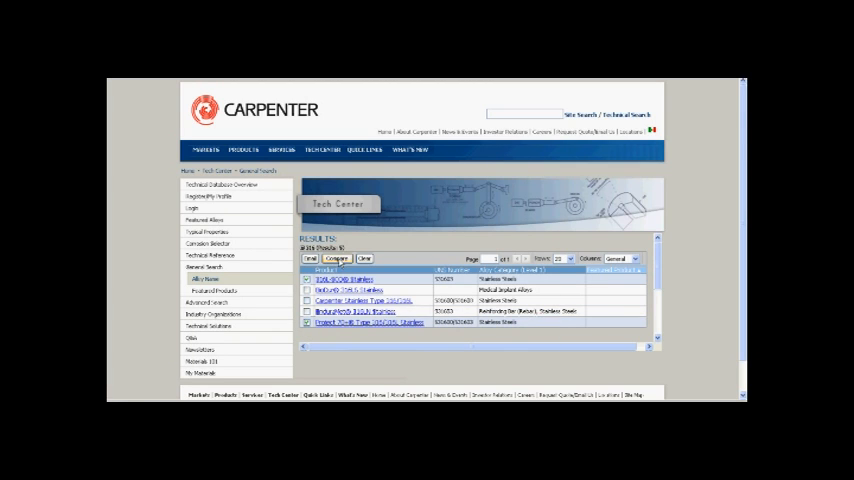
Compare the two marked 316L alloys and scroll through their comparison datasheet
left_click(337, 258)
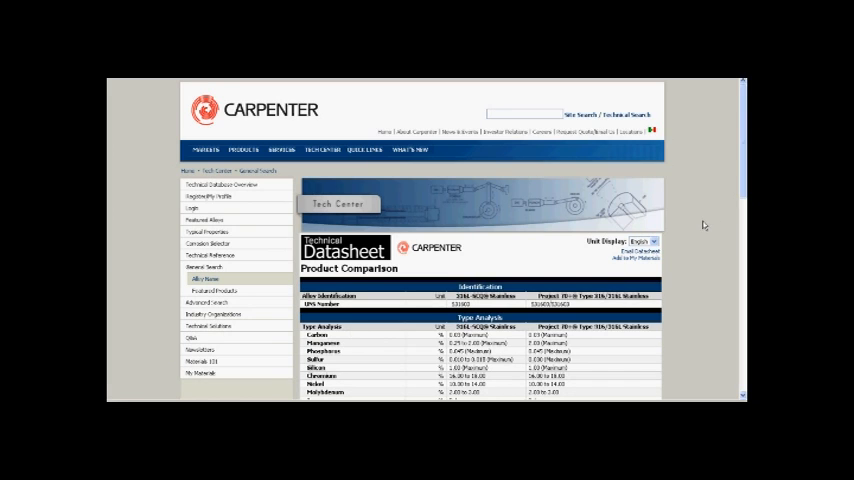
scroll("down", 3)
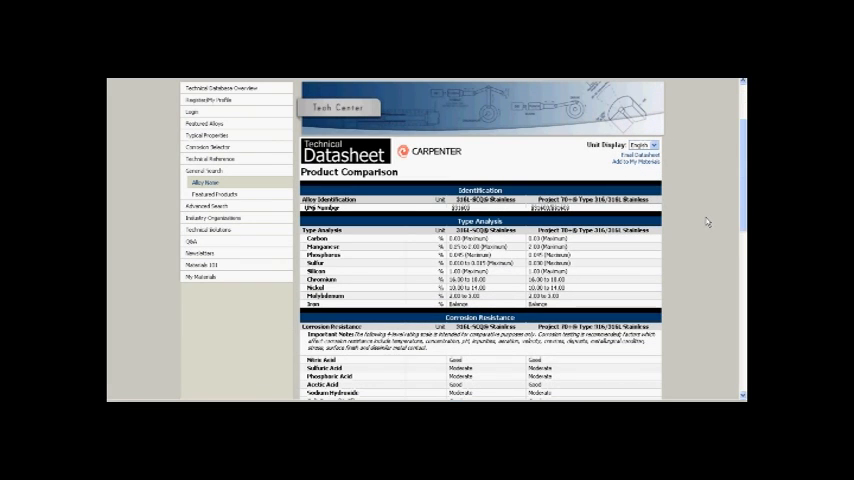
mouse_move(713, 217)
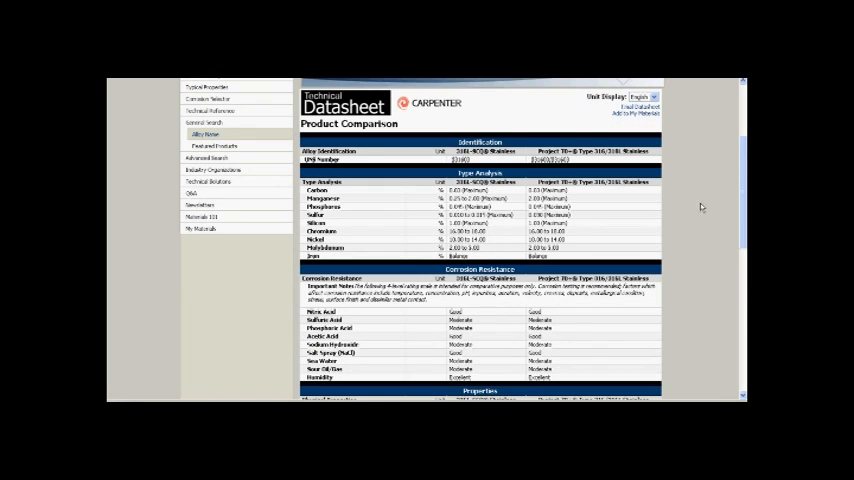
scroll("down", 3)
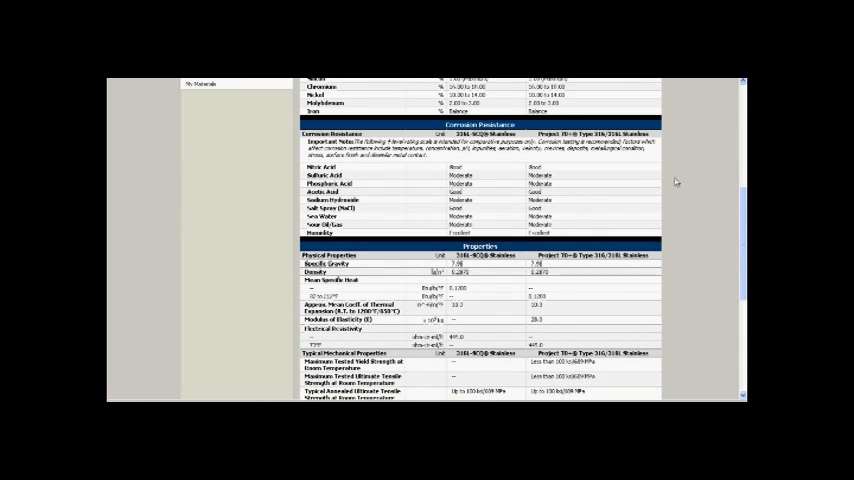
scroll("down", 3)
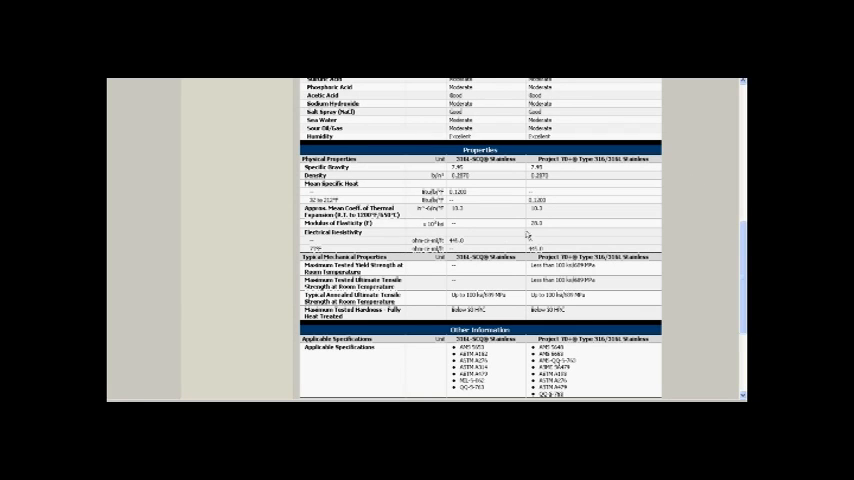
mouse_move(686, 267)
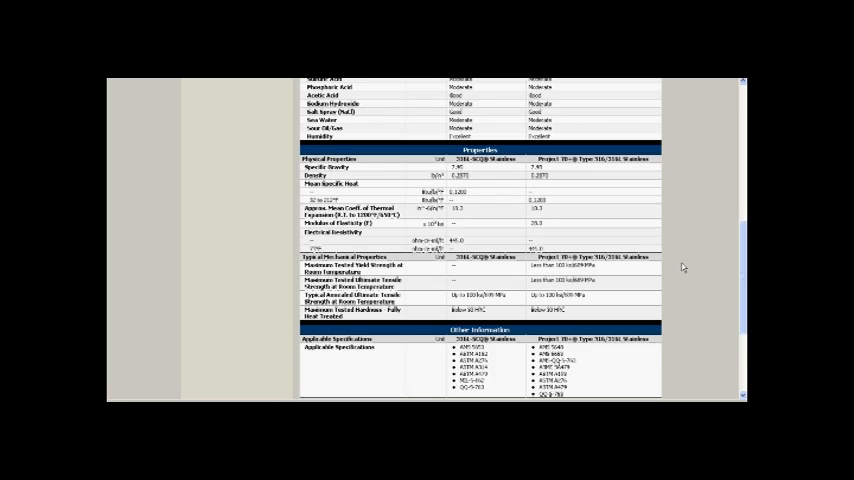
scroll("down", 3)
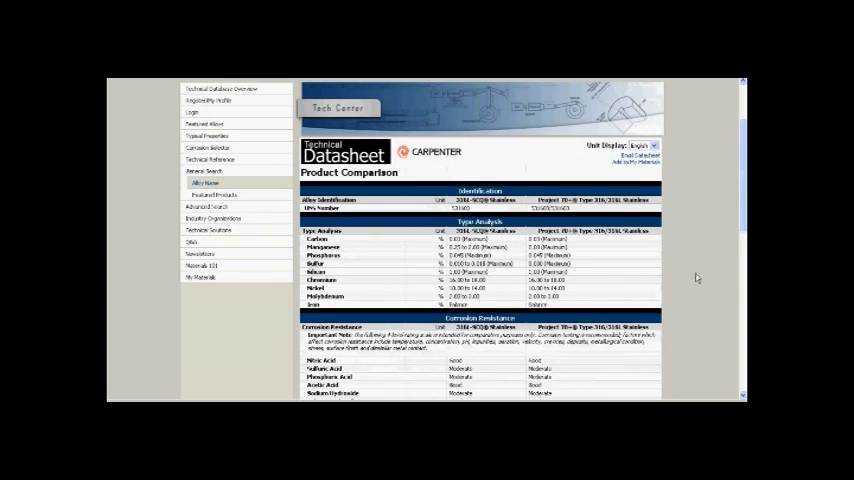
mouse_move(708, 237)
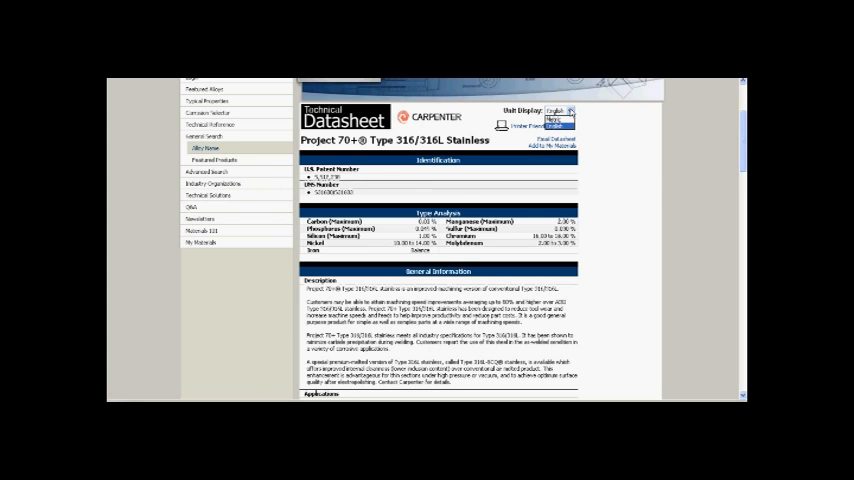
Switch the Project 70+ datasheet to Metric and scroll through properties and workability
left_click(558, 110)
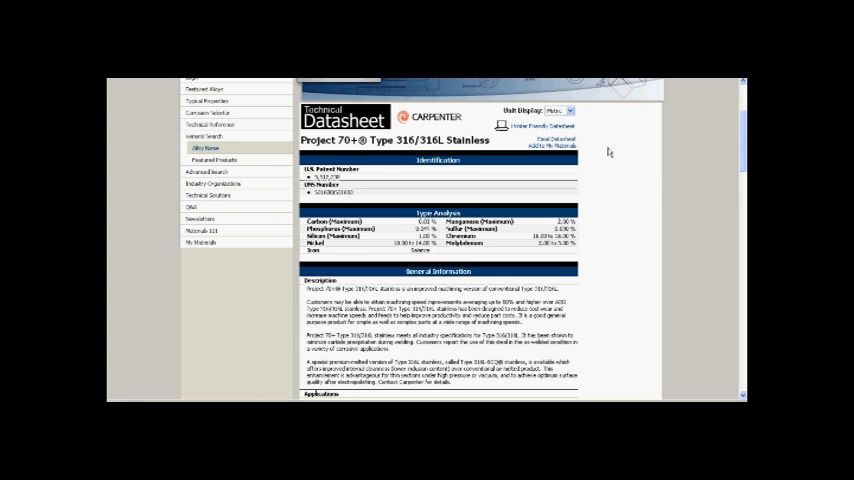
scroll("down", 3)
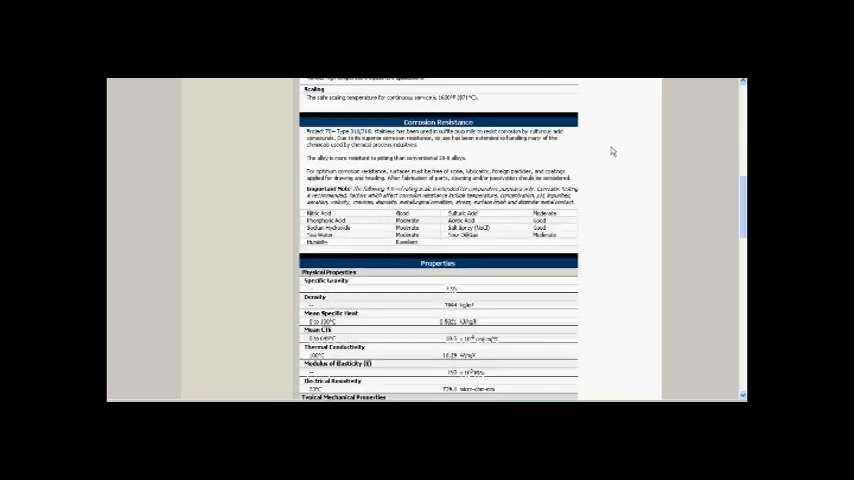
scroll("down", 3)
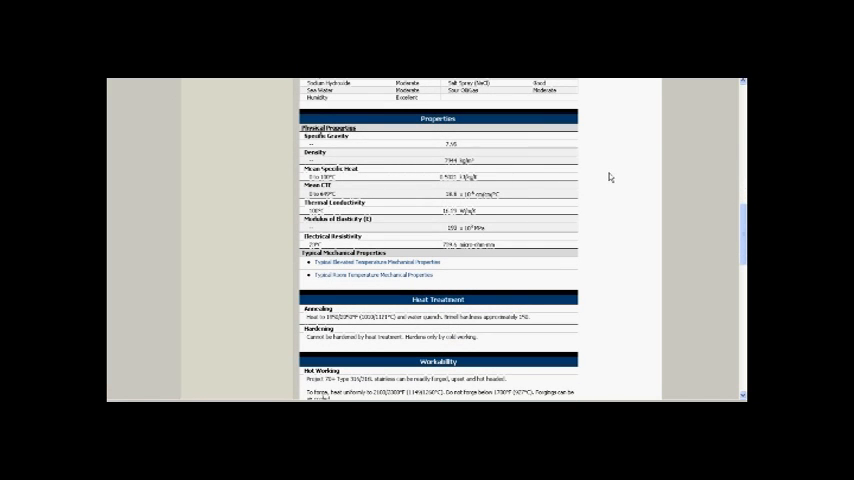
scroll("down", 3)
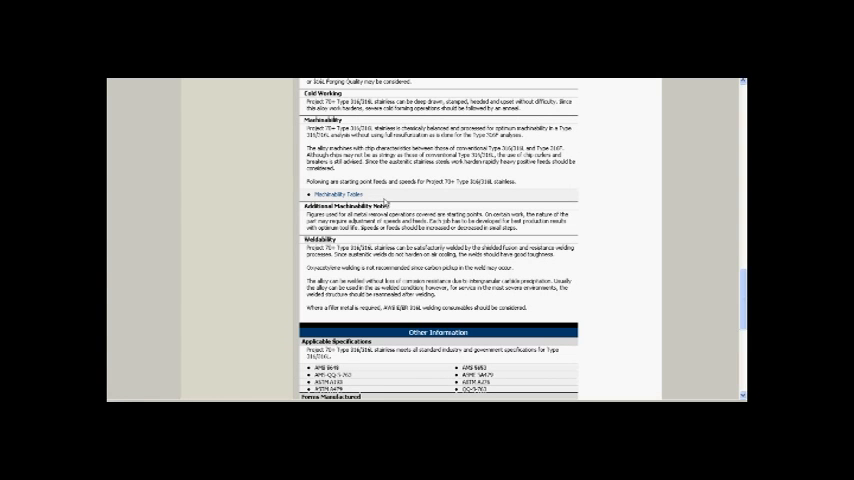
scroll("up", 3)
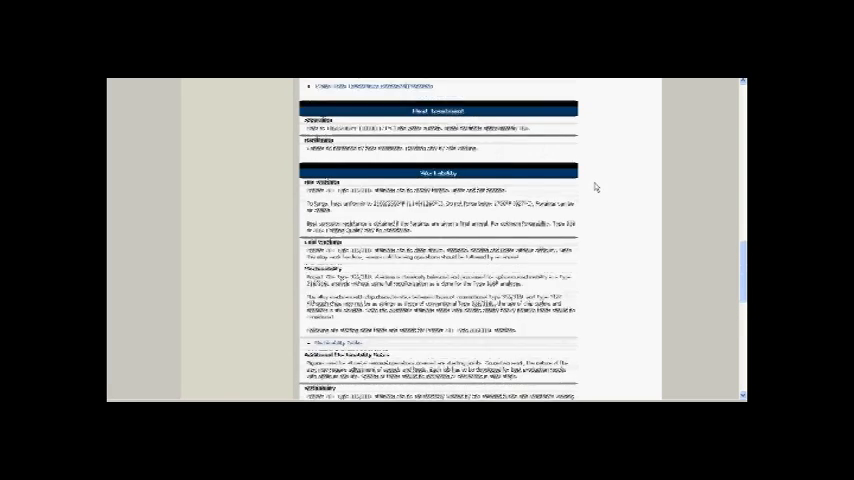
scroll("down", 3)
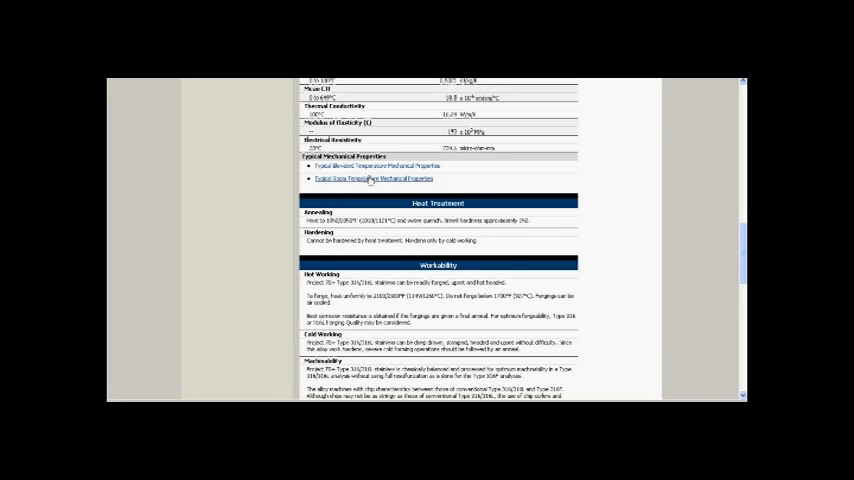
left_click(373, 179)
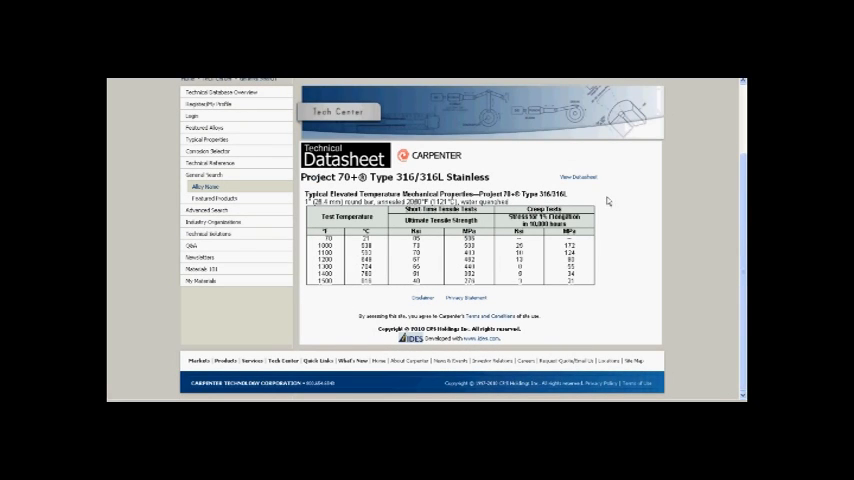
mouse_move(618, 277)
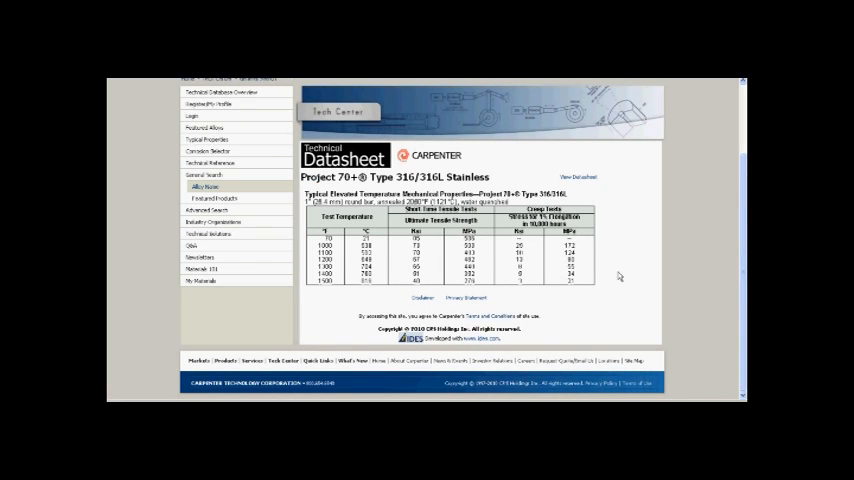
mouse_move(622, 272)
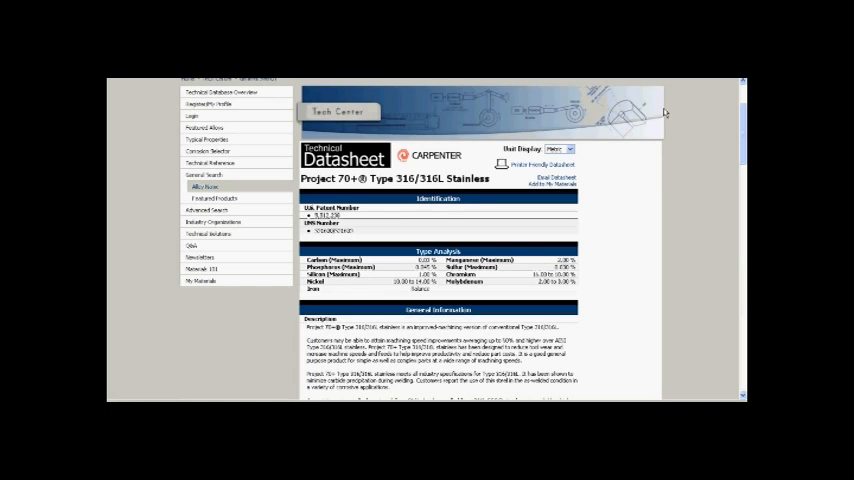
scroll("down", 3)
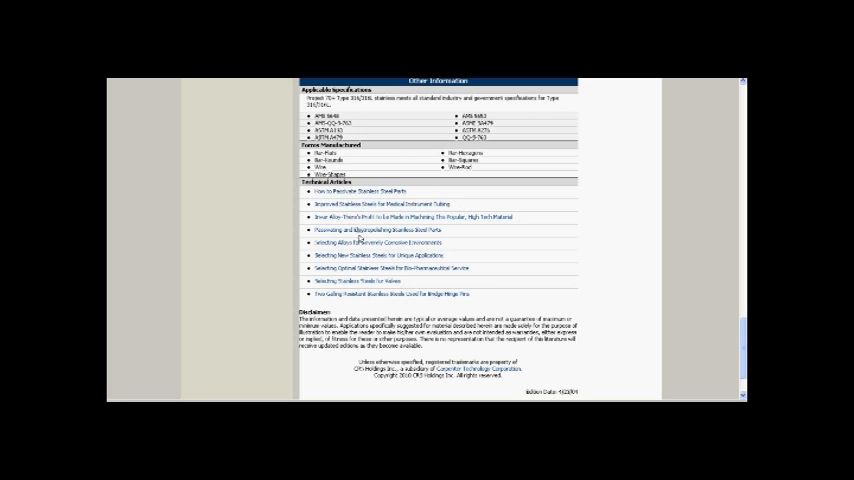
mouse_move(623, 210)
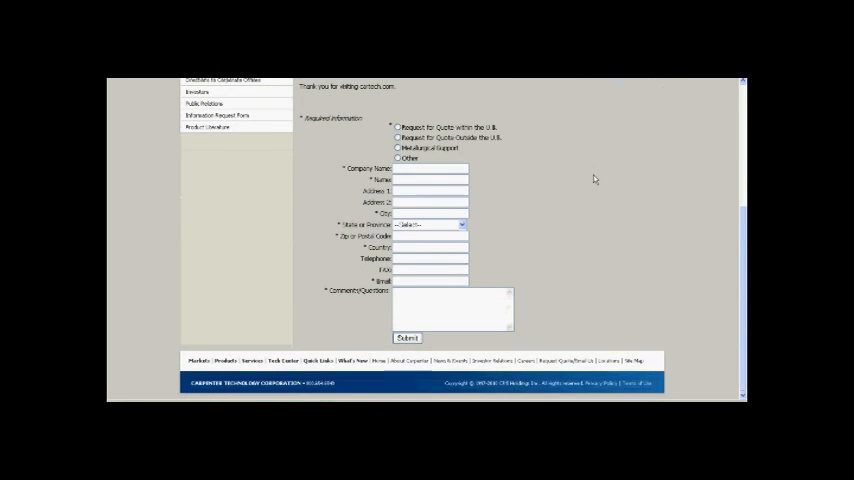
Select Other as the request category and scroll through the empty form fields
left_click(399, 158)
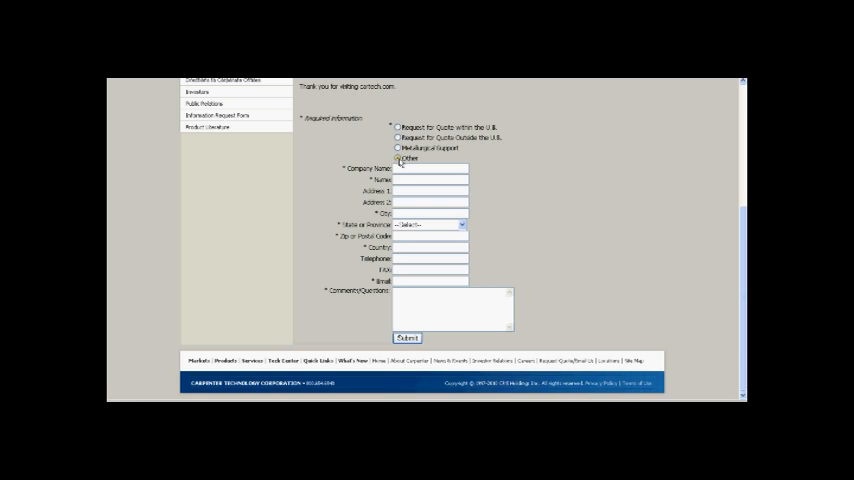
left_click(398, 159)
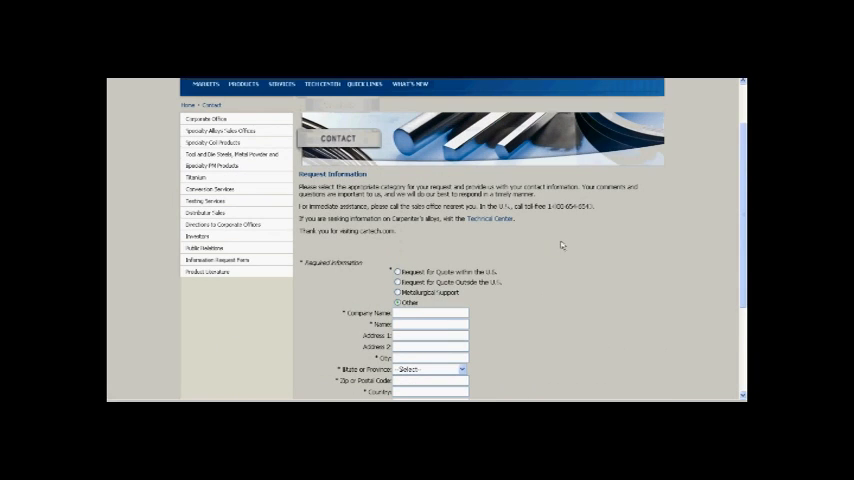
mouse_move(595, 247)
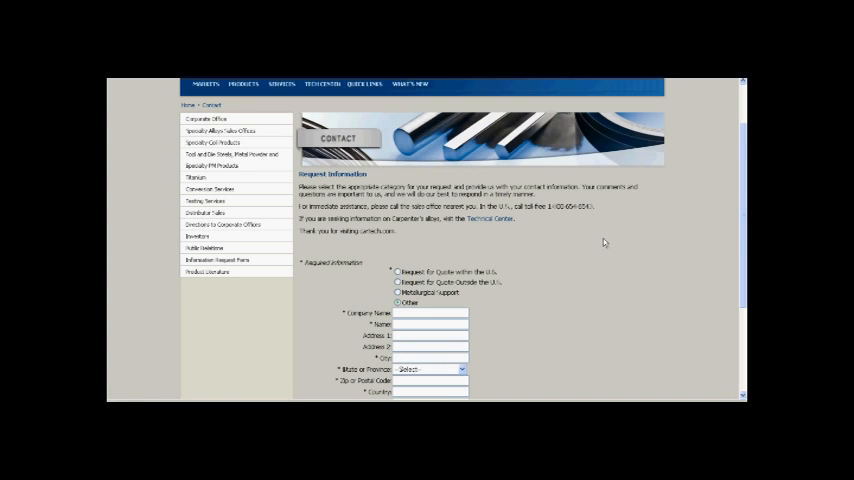
scroll("down", 3)
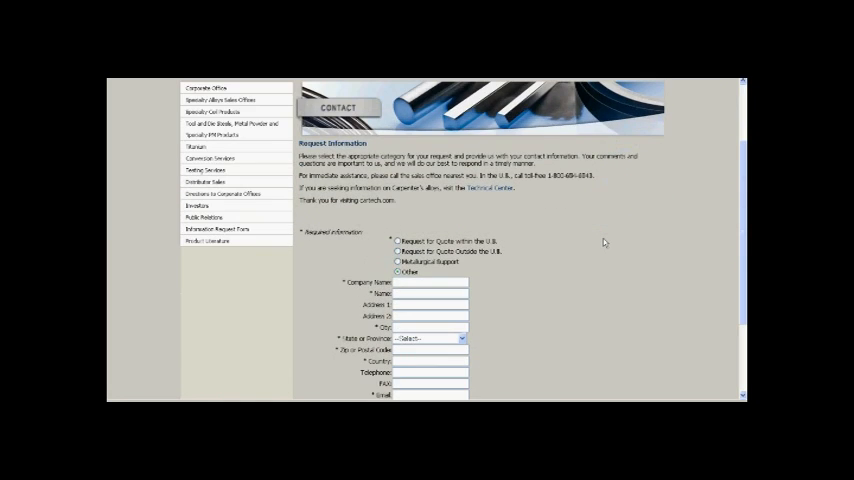
scroll("down", 3)
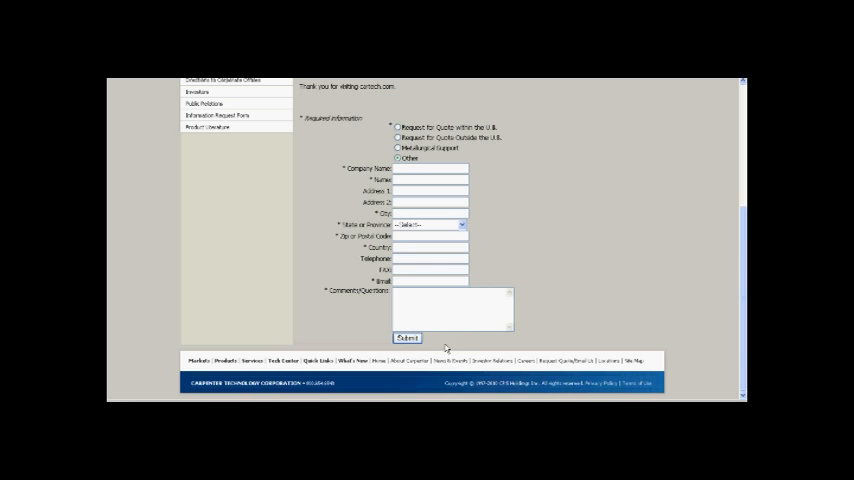